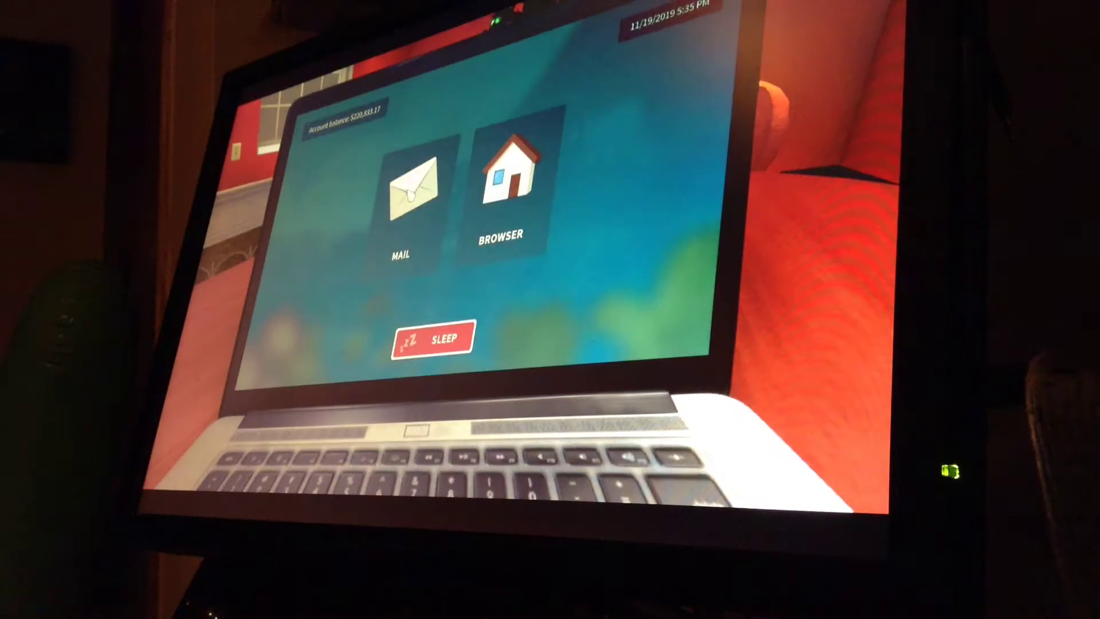
Open the laptop's Mail inbox listing job offers like the bathroom addition and house painting
click(413, 192)
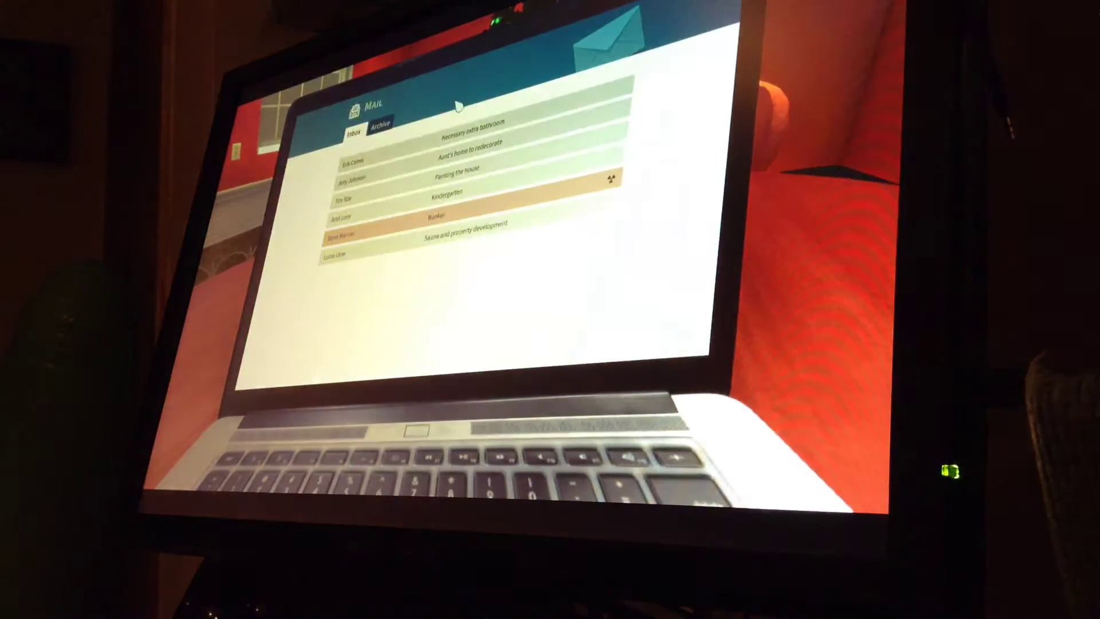
click(377, 125)
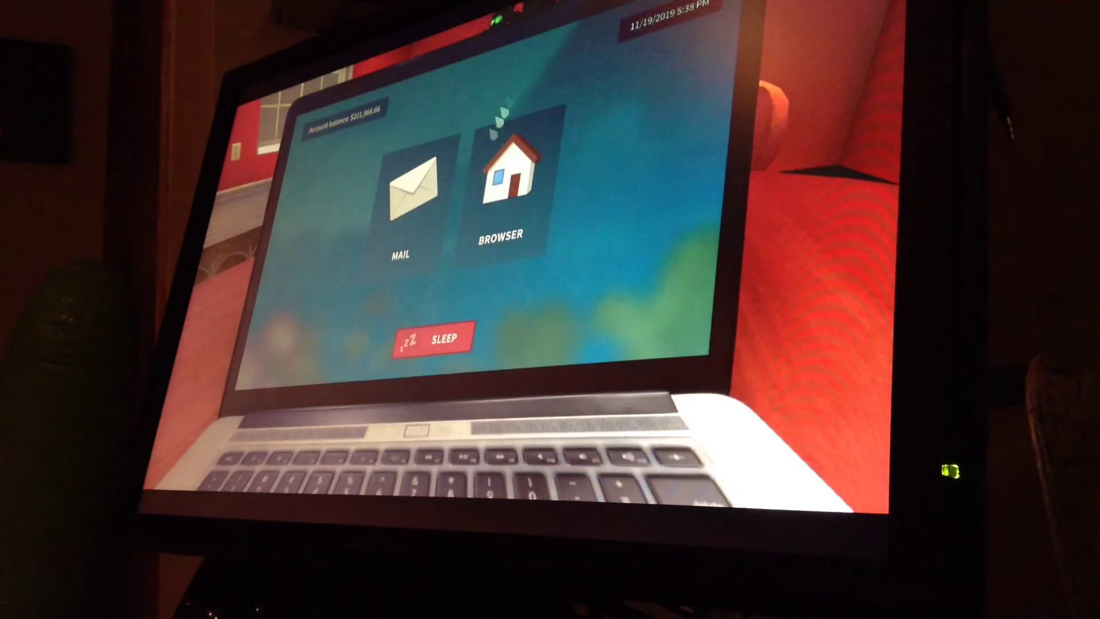
Open the laptop browser's houses-for-sale listings, priced around $76,000–$98,000
click(514, 177)
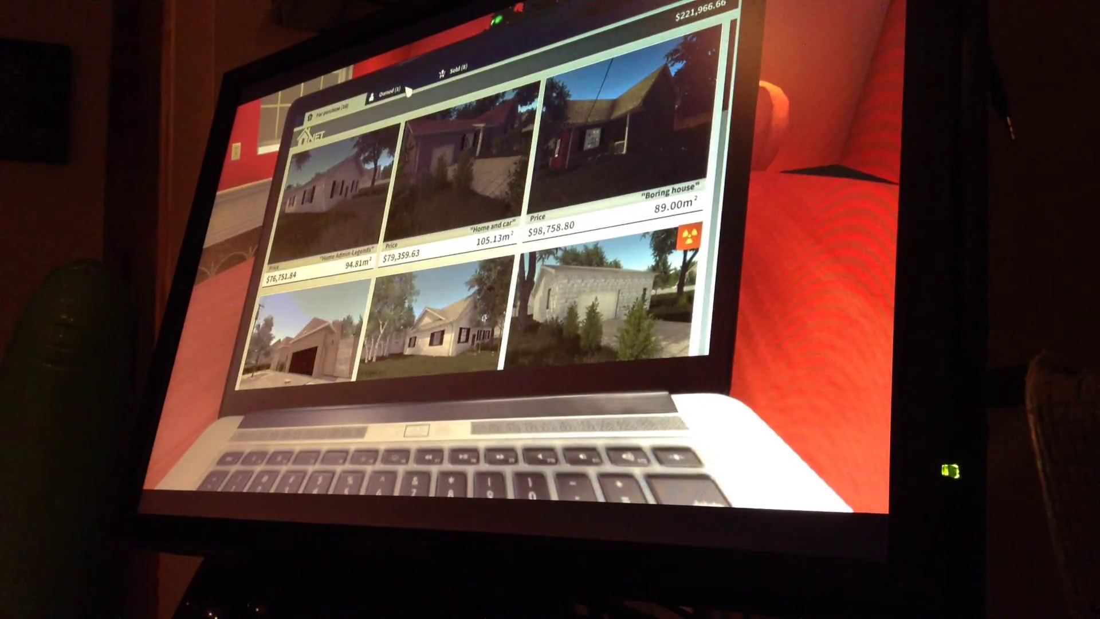